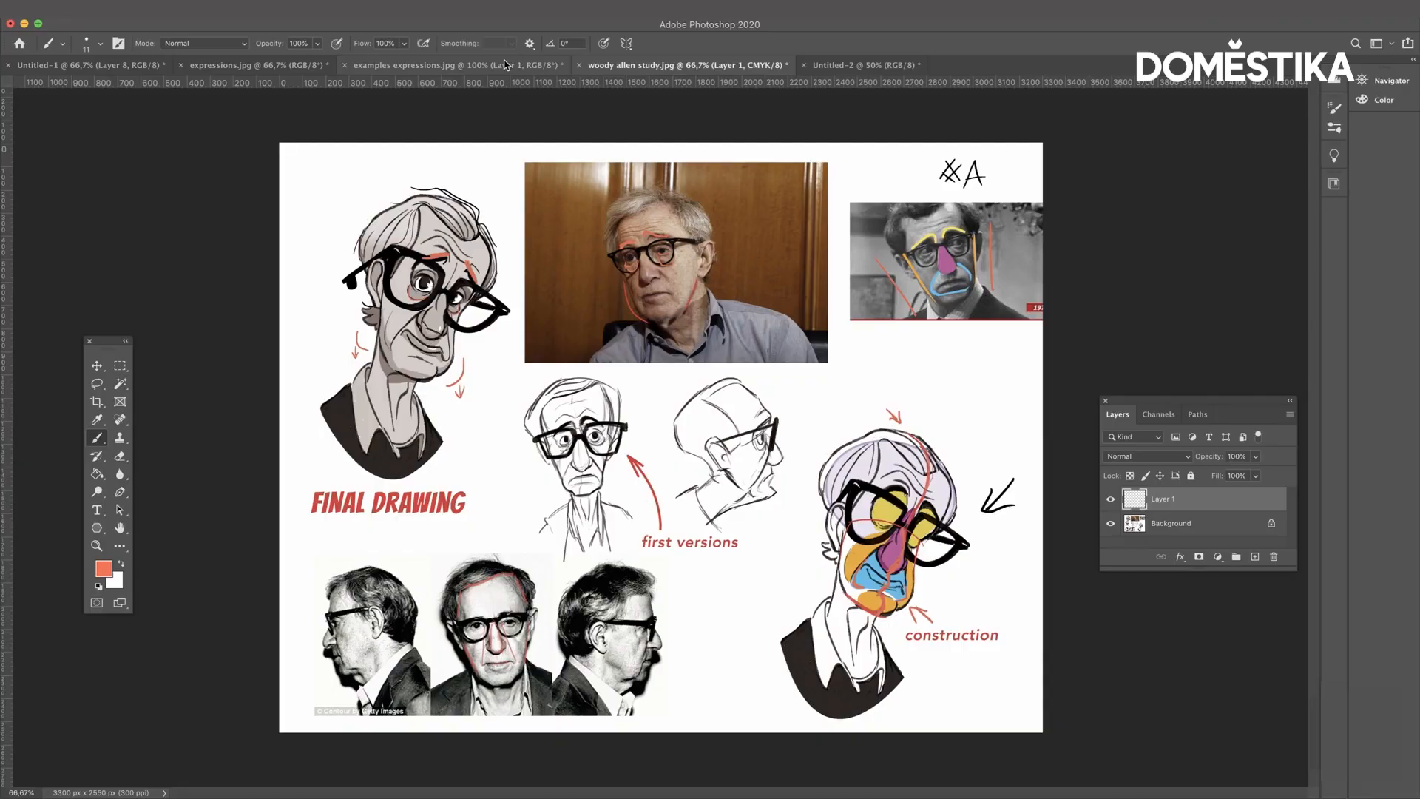
- Switch to the expressions.jpg sheet of six bearded character sketches
left_click(245, 64)
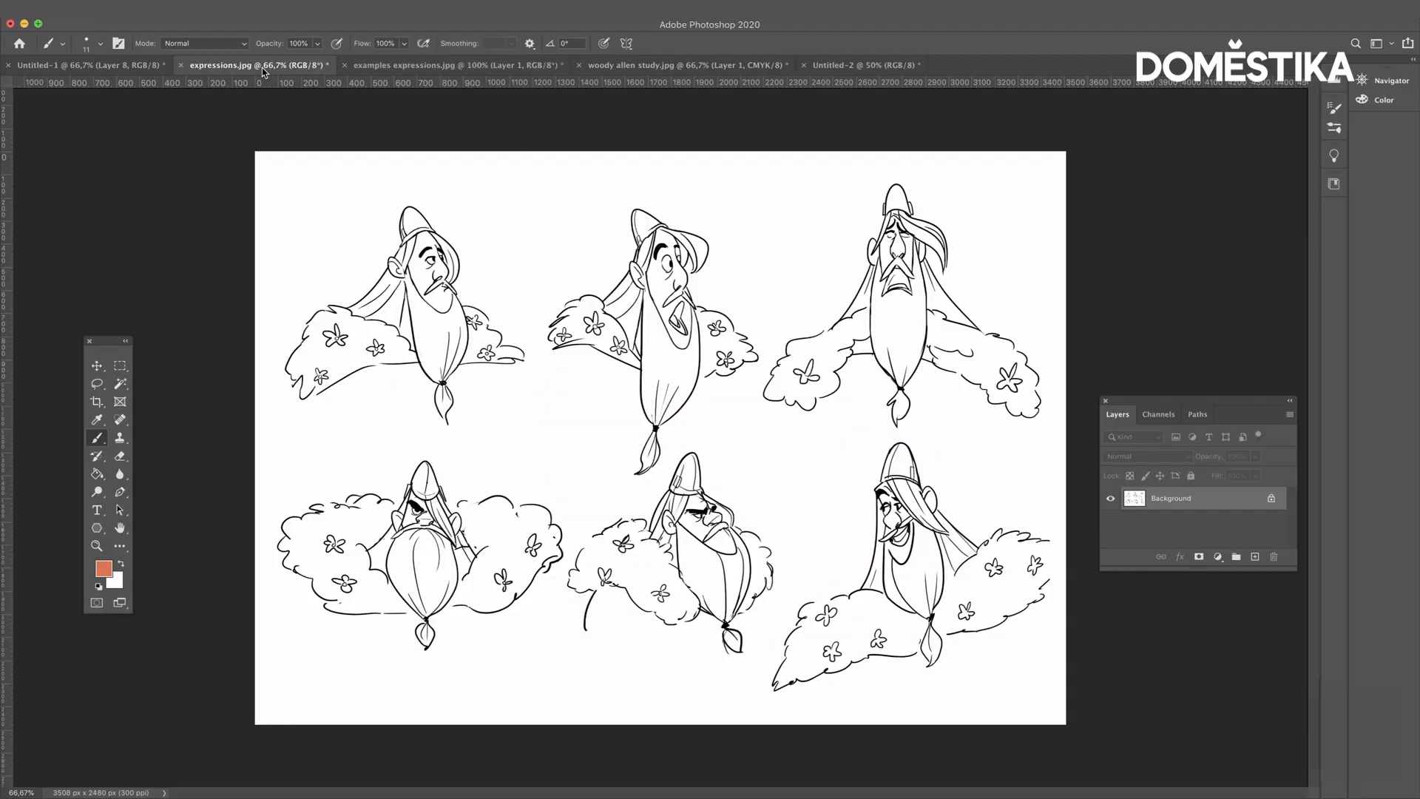
- Add a blank annotation layer and choose a warm yellow ochre foreground colour
left_click(1256, 556)
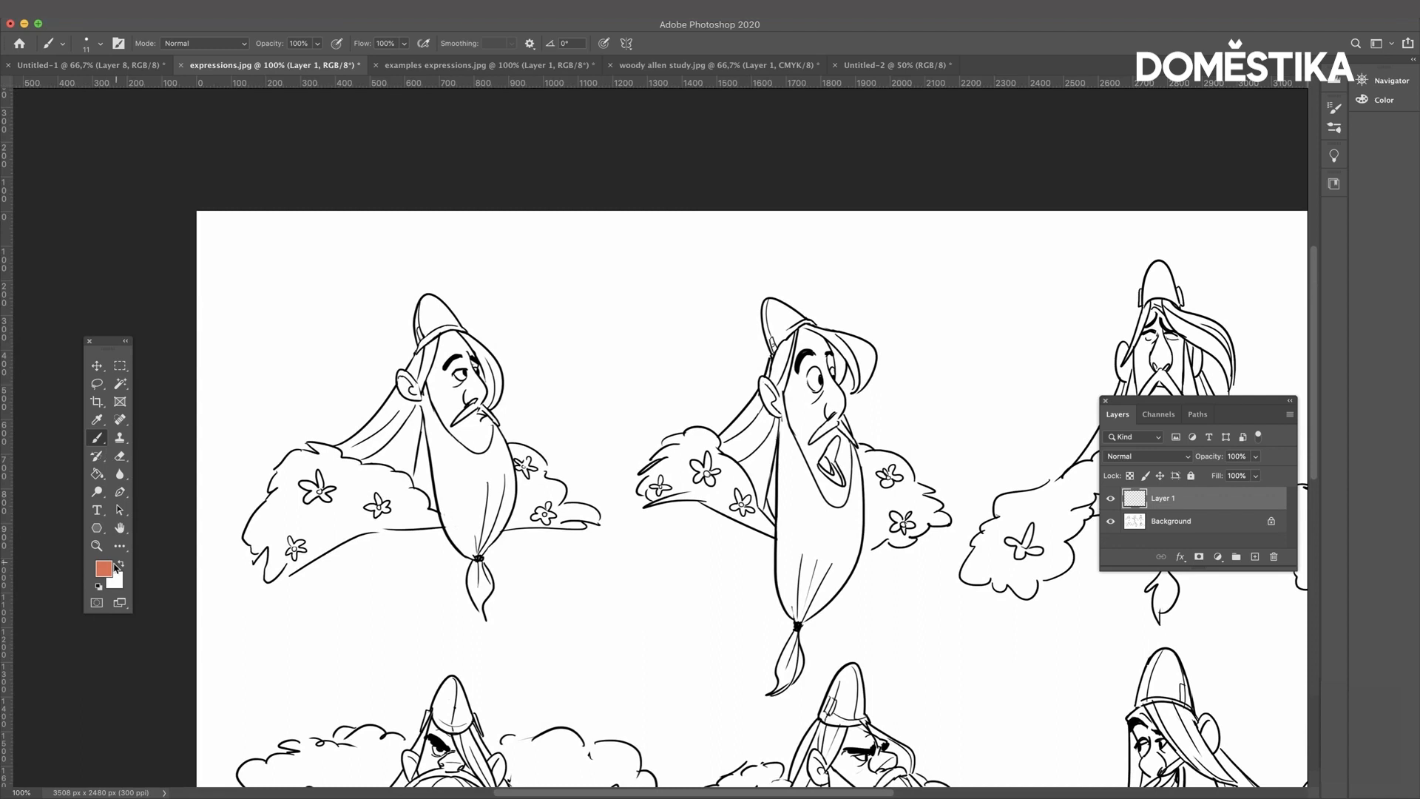
left_click(101, 568)
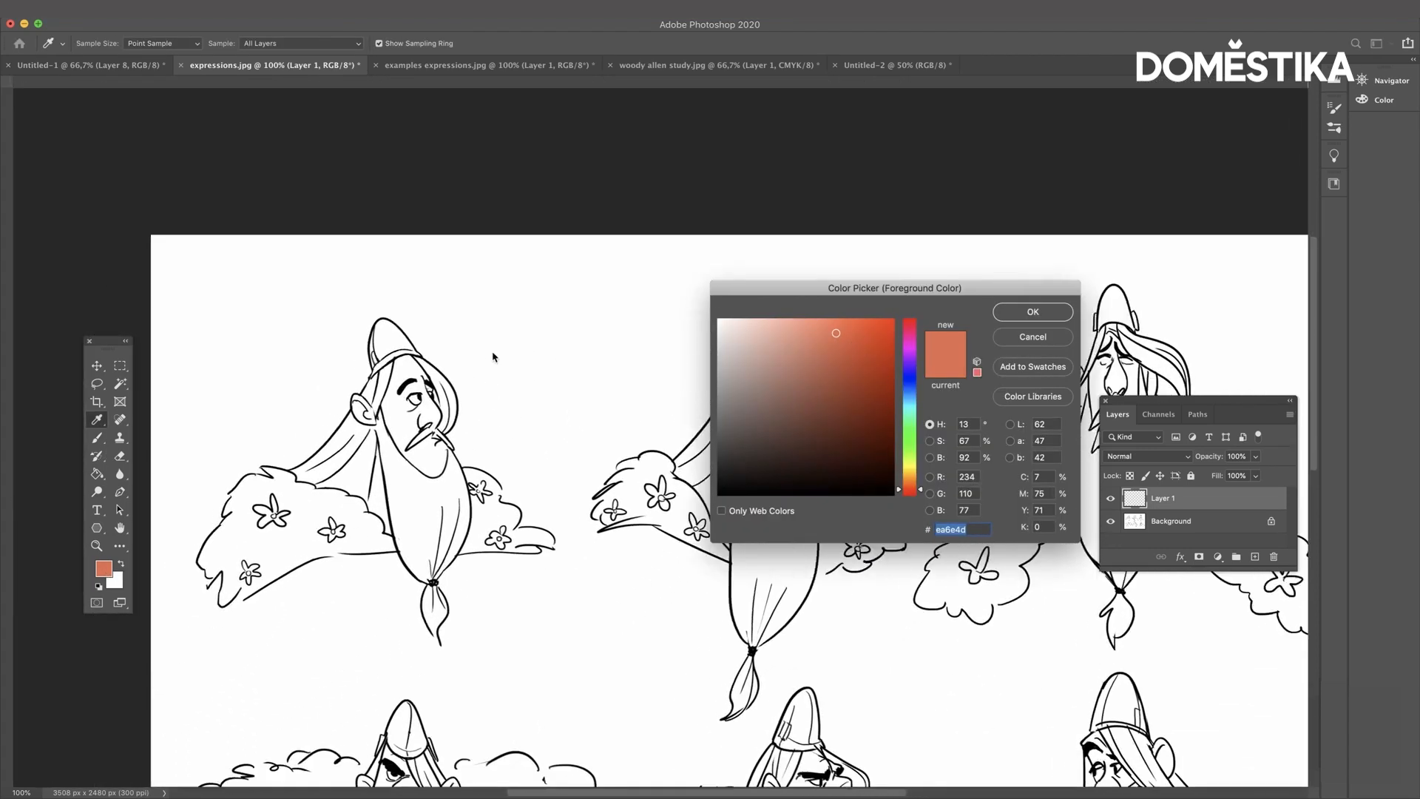
left_click(866, 338)
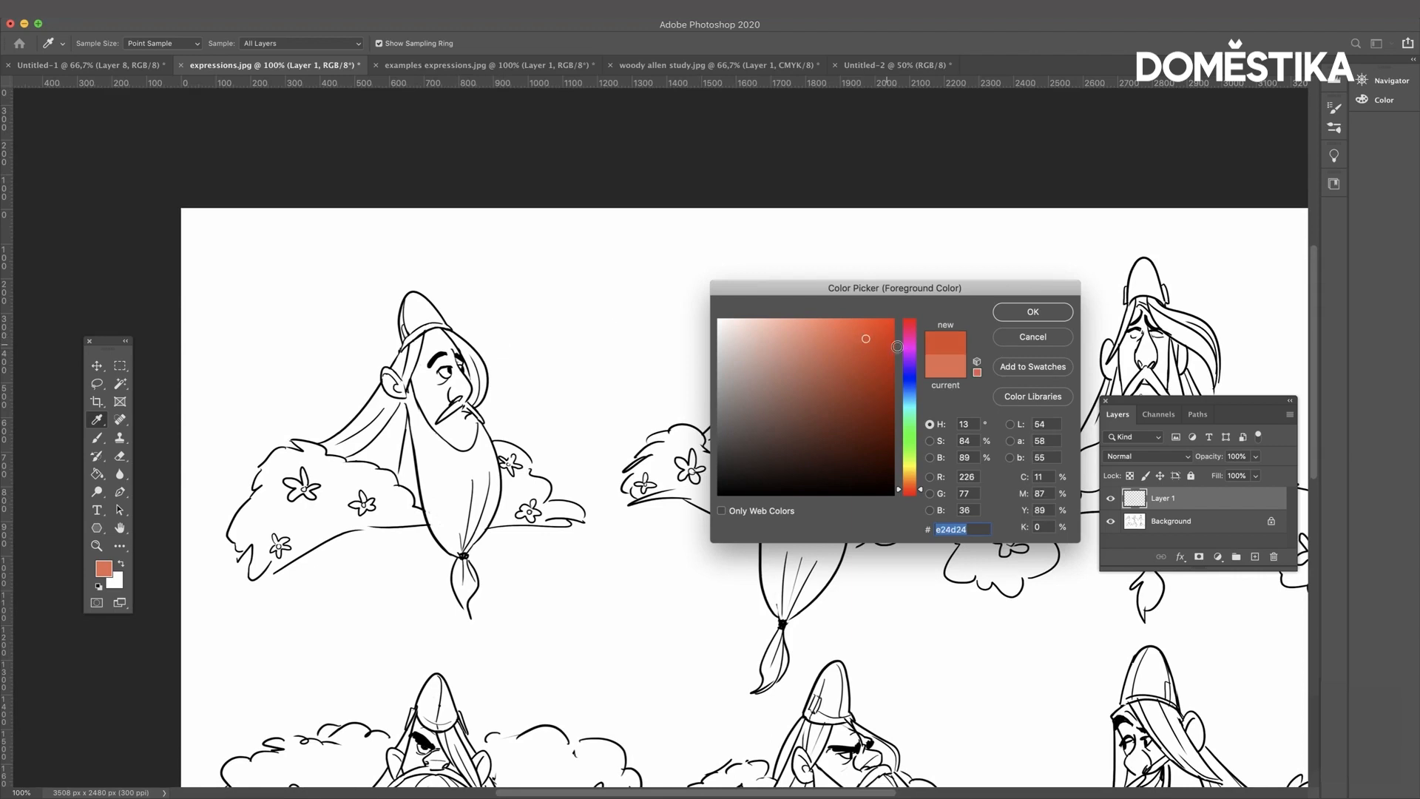
left_click(1032, 311)
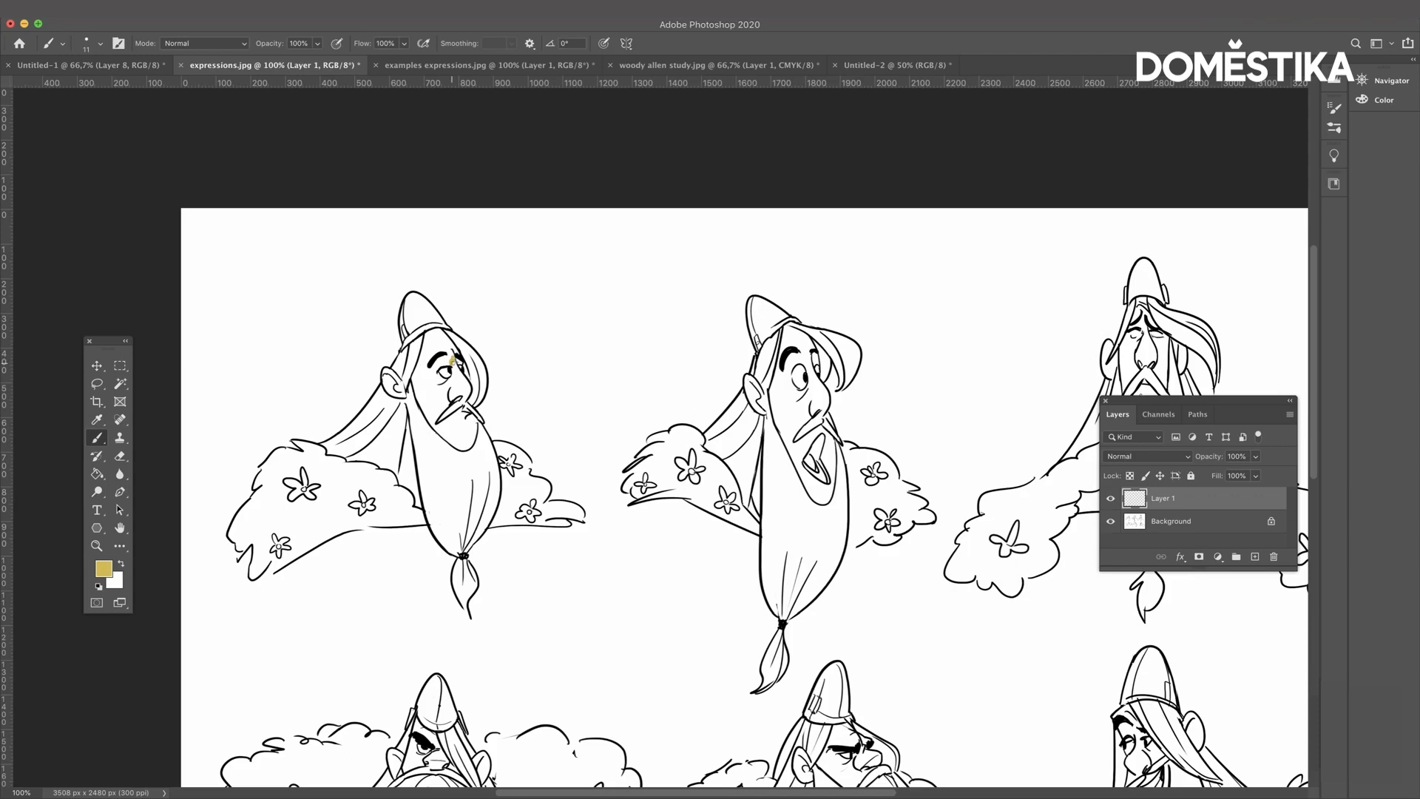
- Paint yellow eye fills, V-shaped beard guides and downward arrows on the first two faces
left_click(435, 362)
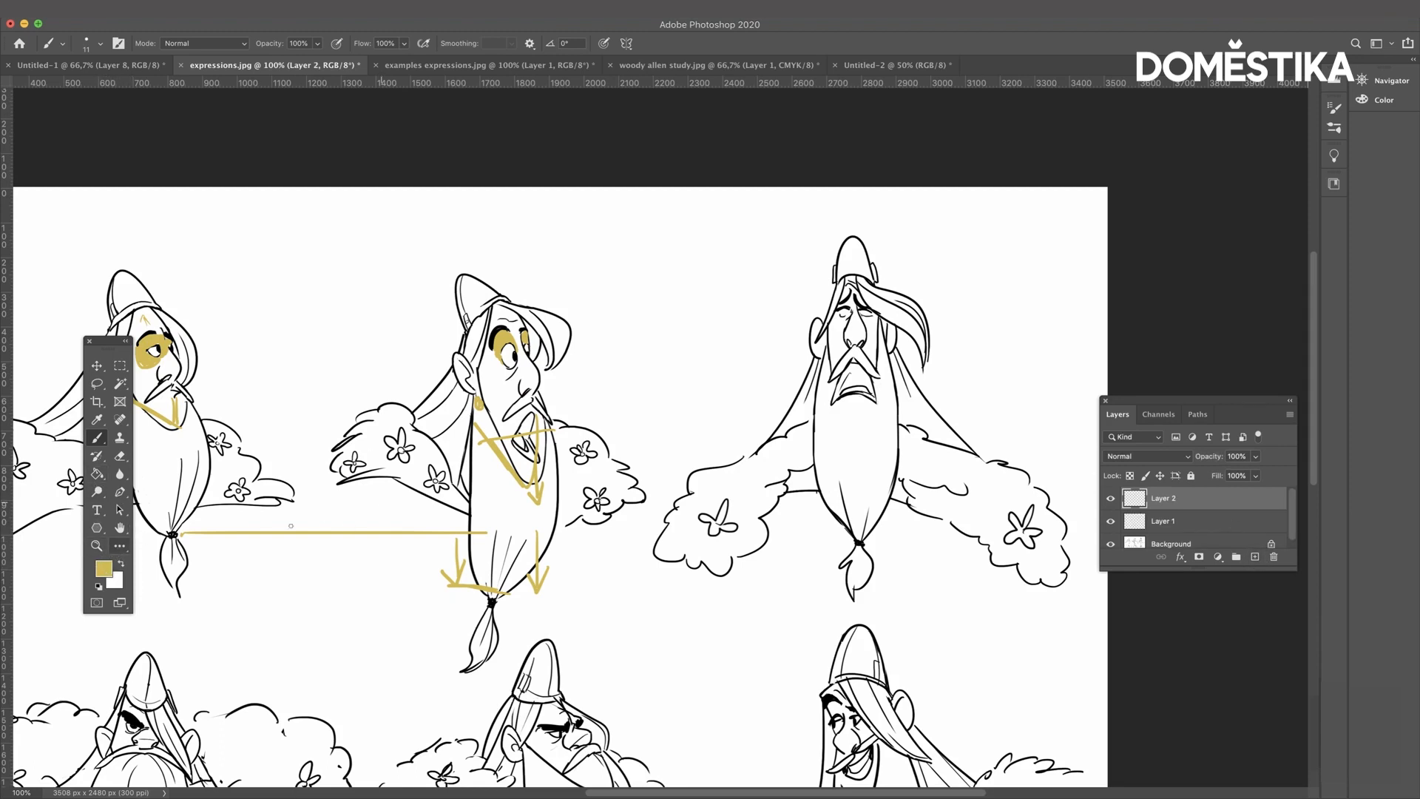
- Switch to dark blue and draw an arc and downward arrows over the sad third face
left_click(101, 569)
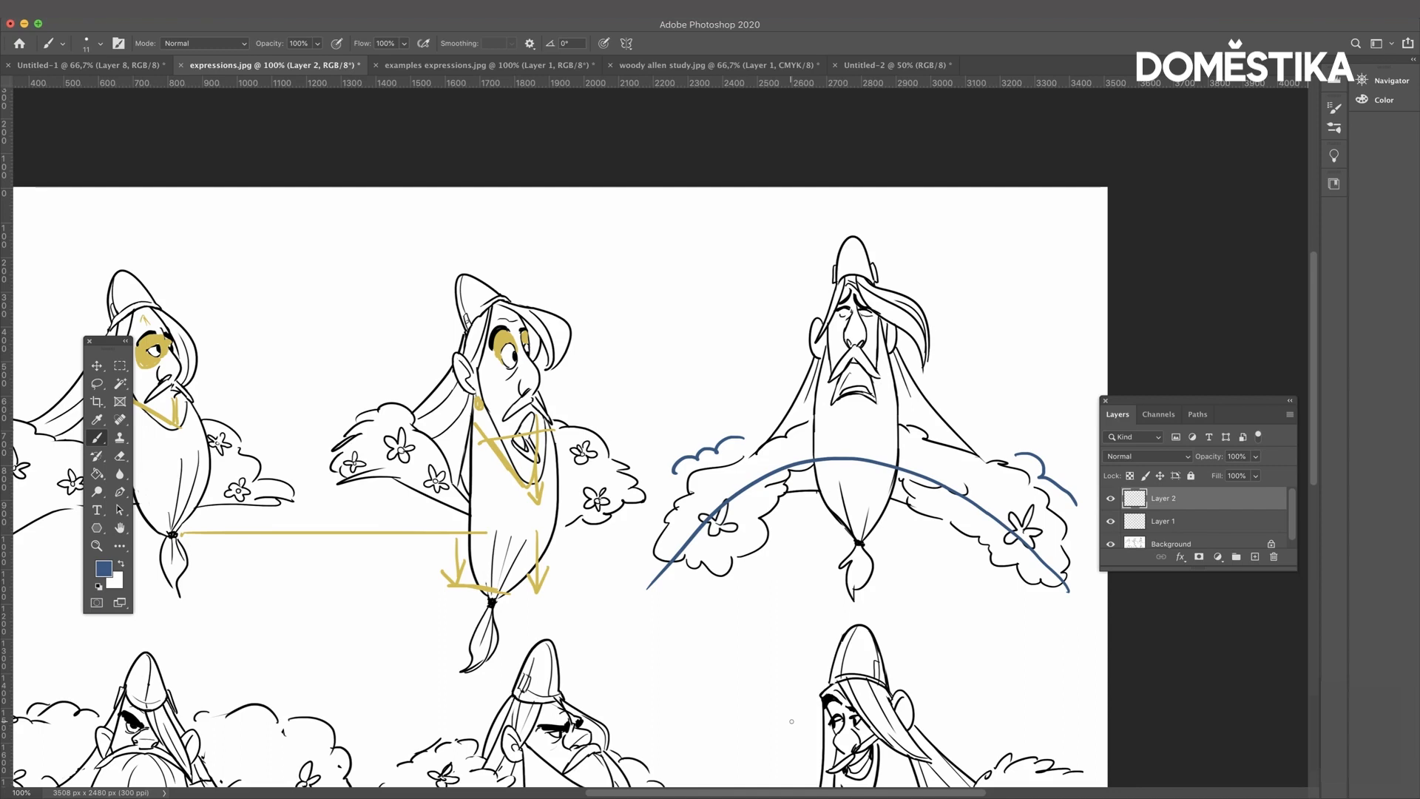
scroll("down", 3)
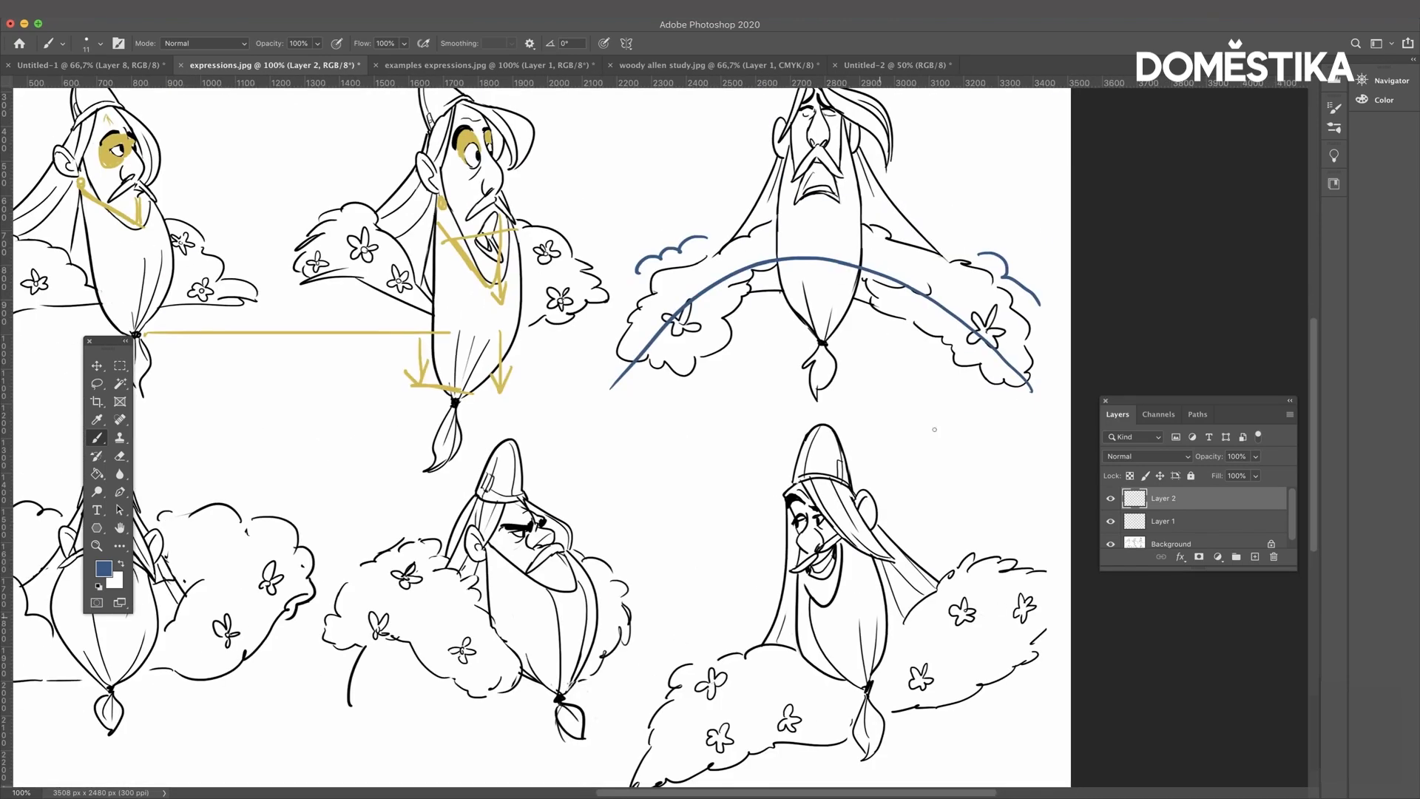
scroll("down", 3)
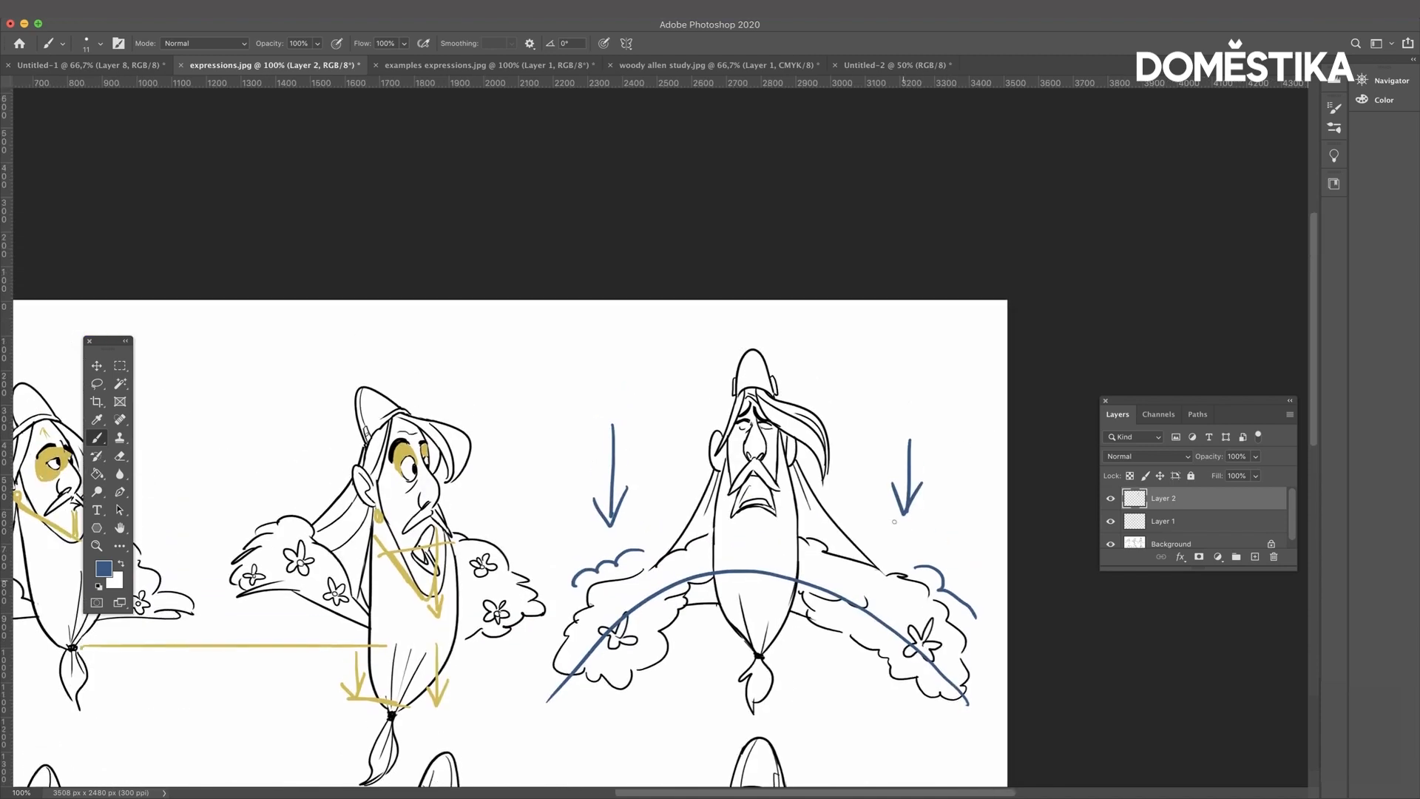
scroll("down", 3)
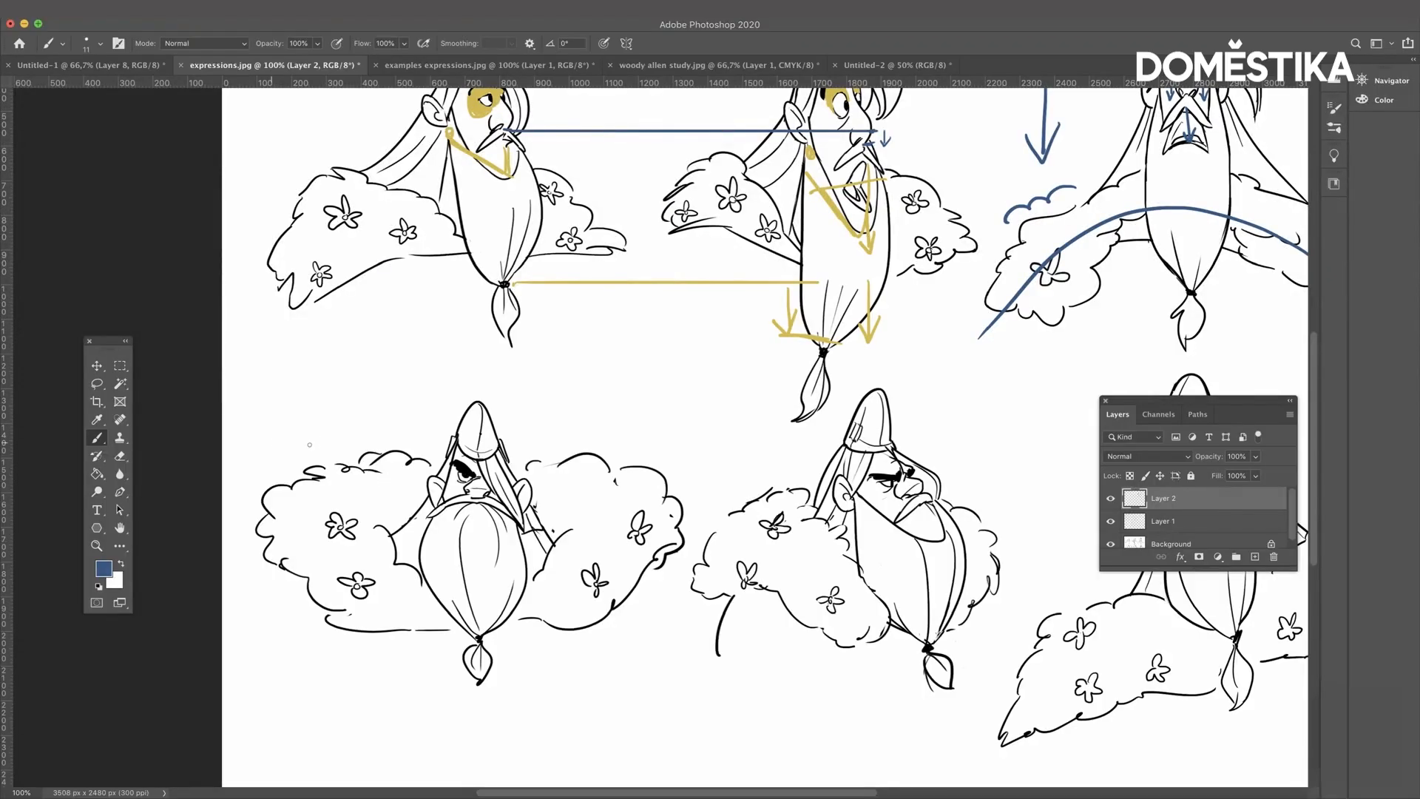
- Draw blue arrows, curves and a box around the brow on the lower angry faces
left_click(96, 365)
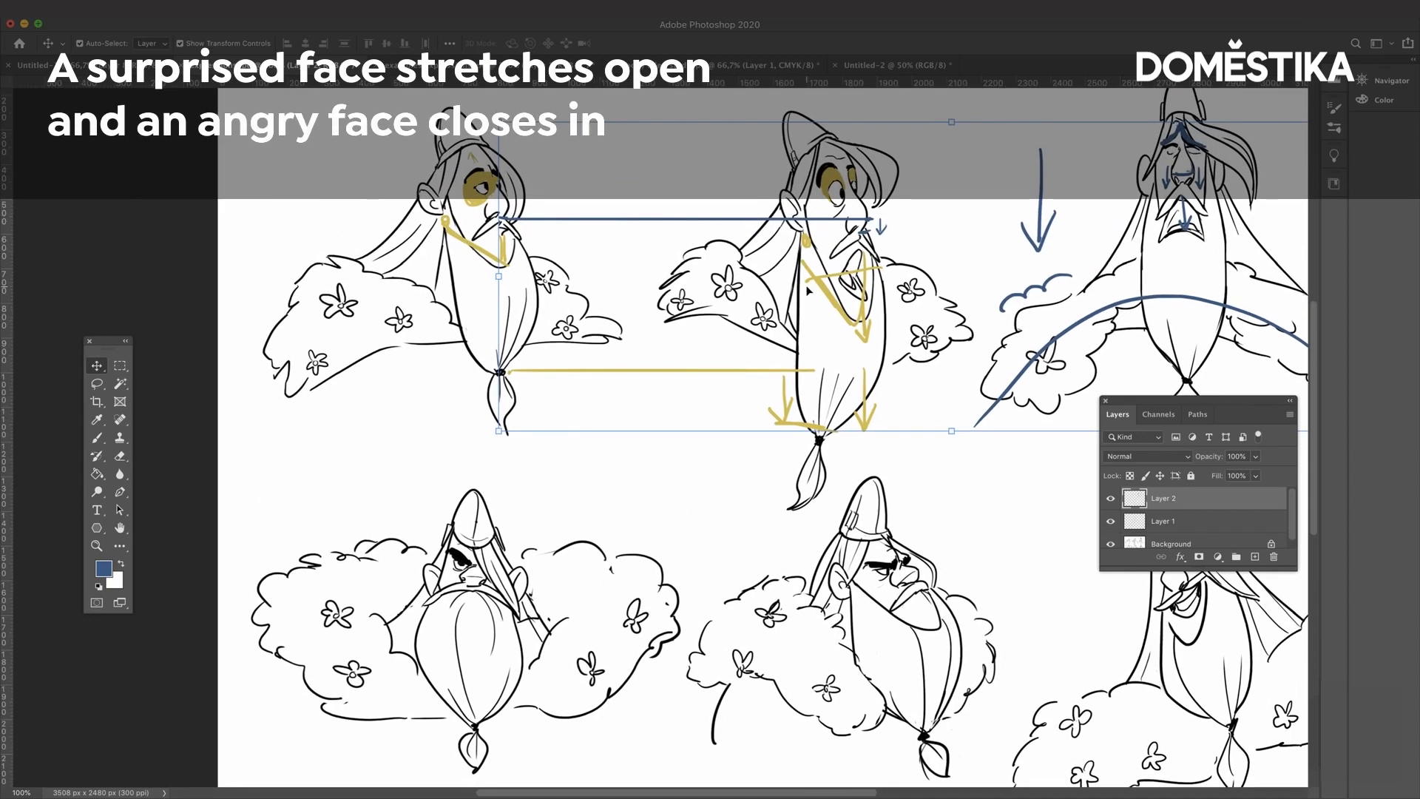
scroll("down", 3)
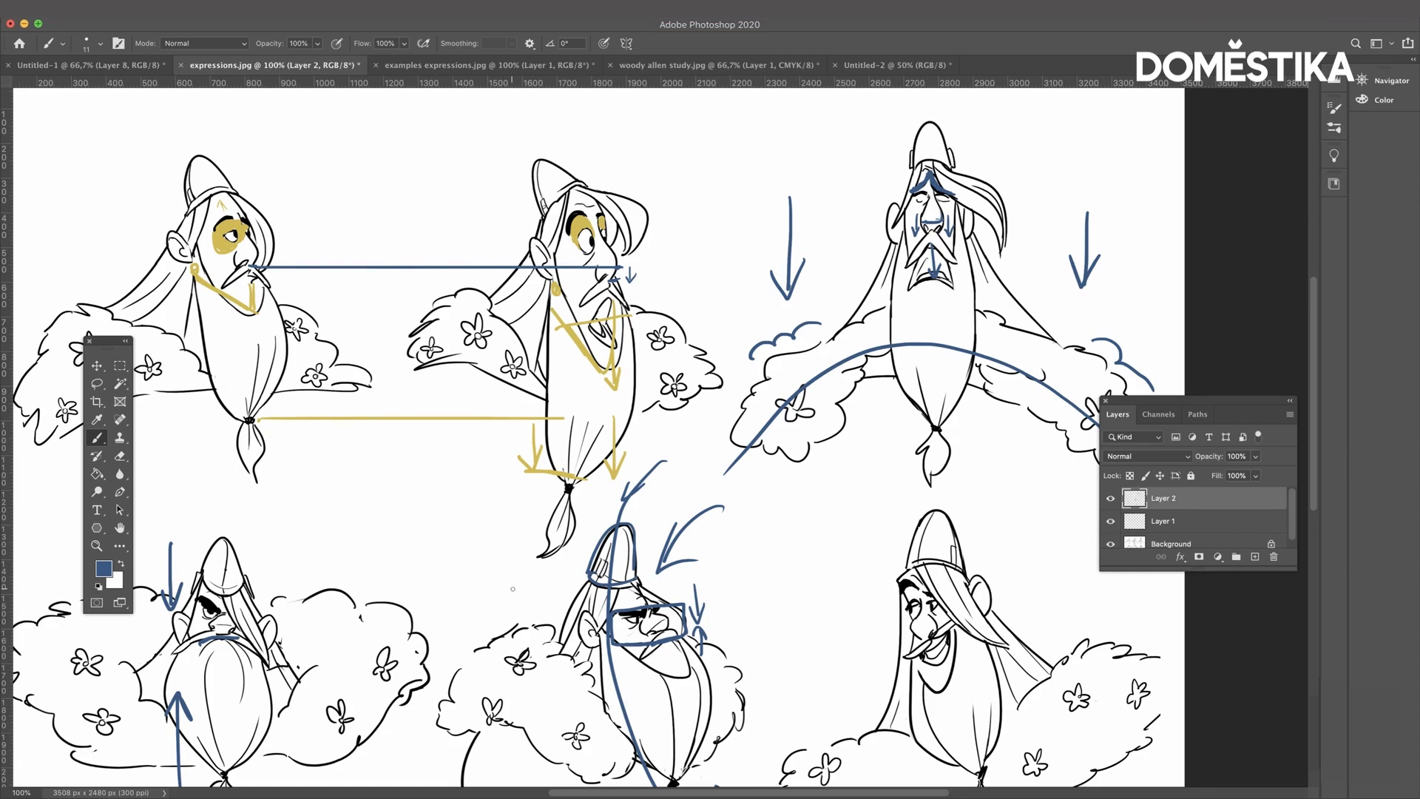
- Add long blue diagonal strokes and converging arrows below both angry bottom-row faces
scroll("down", 3)
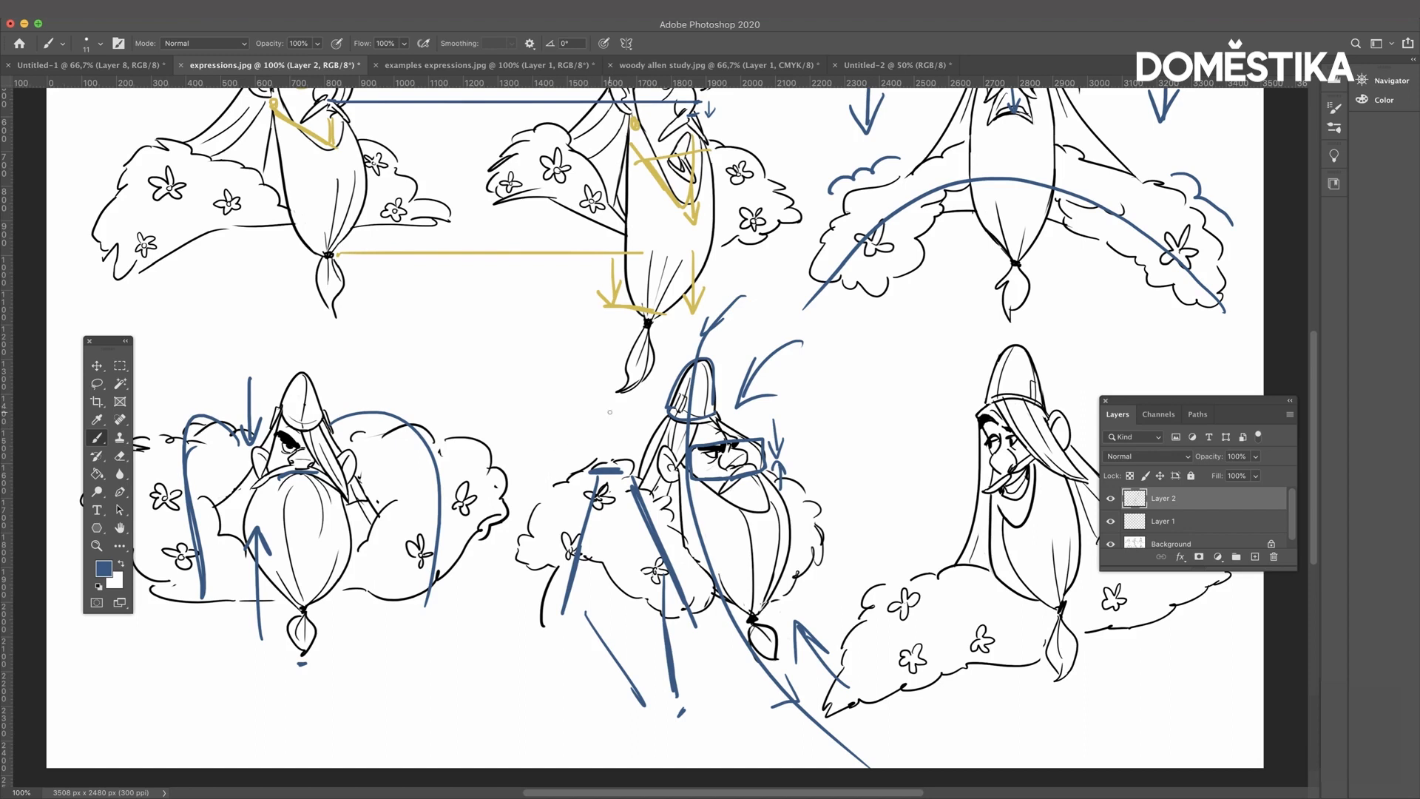
mouse_move(843, 477)
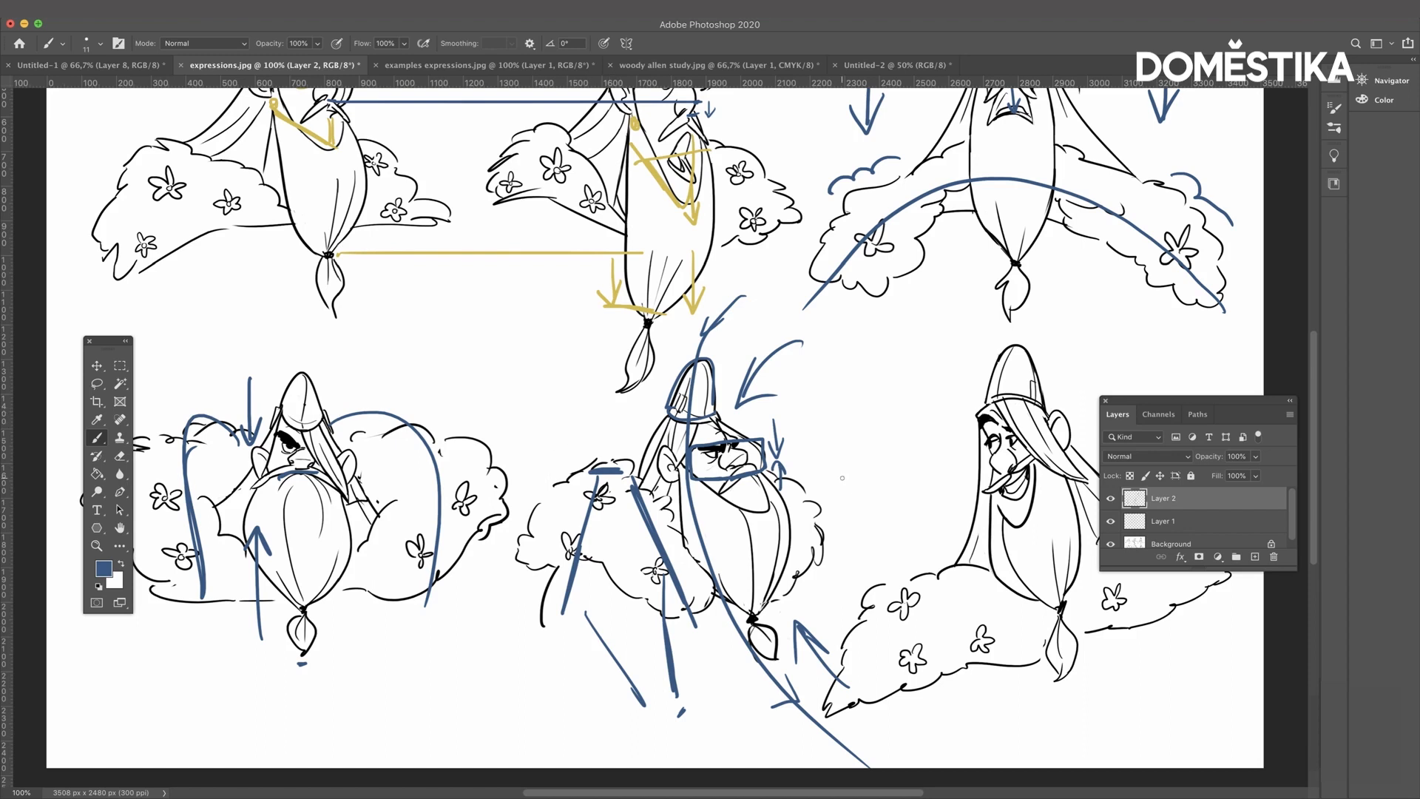